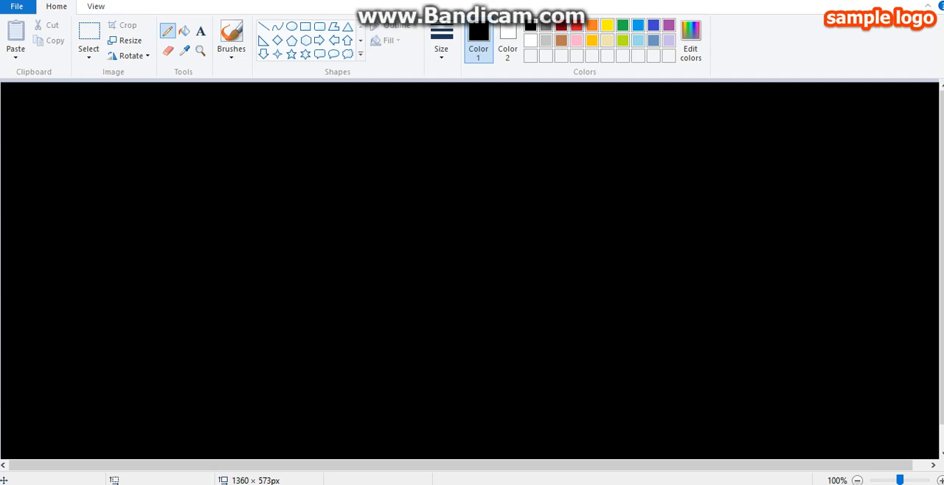
Make red the Color 1 drawing colour and bring up the Size thickness choices
click(560, 25)
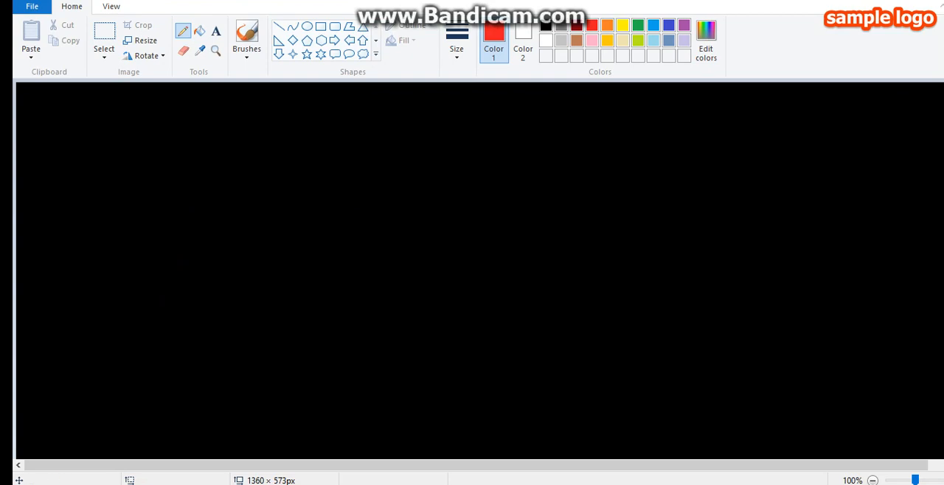
click(458, 36)
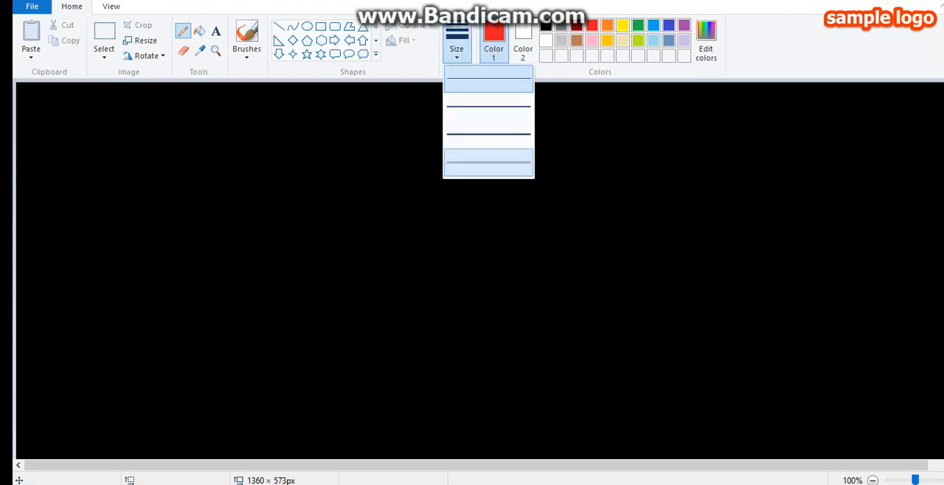